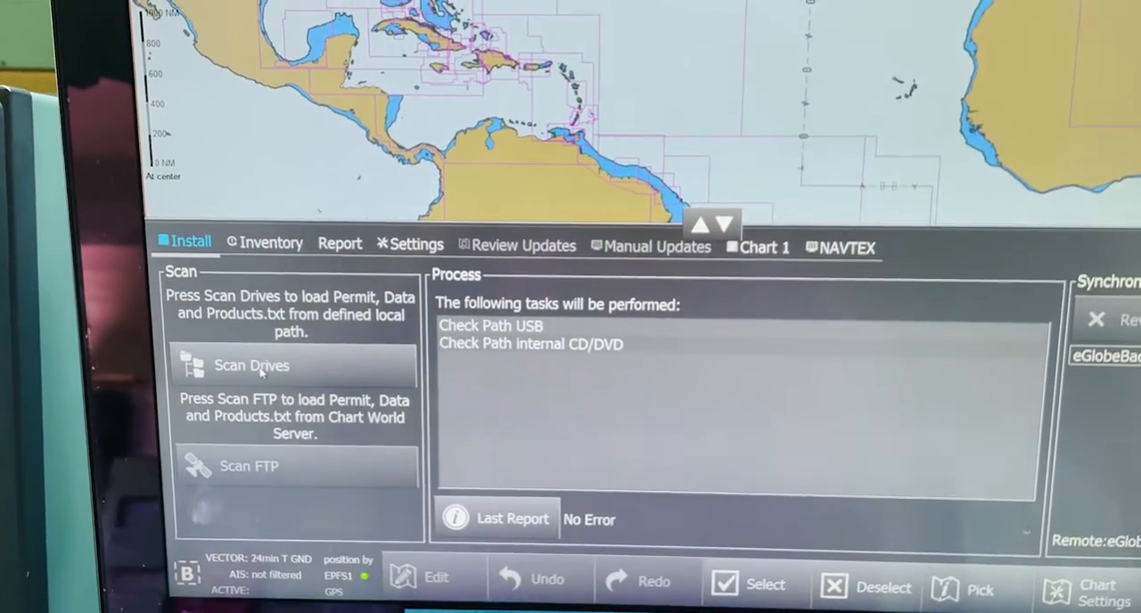
Scan the connected USB drive for S63 permits, chart data and products.
{"action": "left_click", "coordinate": [251, 366]}
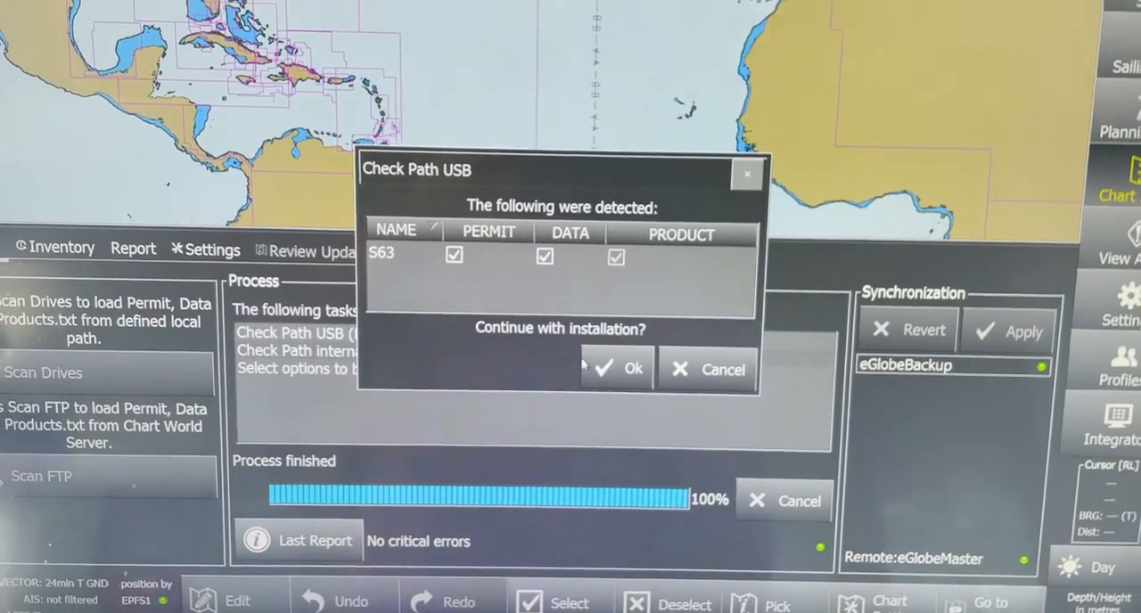
Confirm the Check Path USB dialog so the detected S63 files install.
{"action": "left_click", "coordinate": [615, 368]}
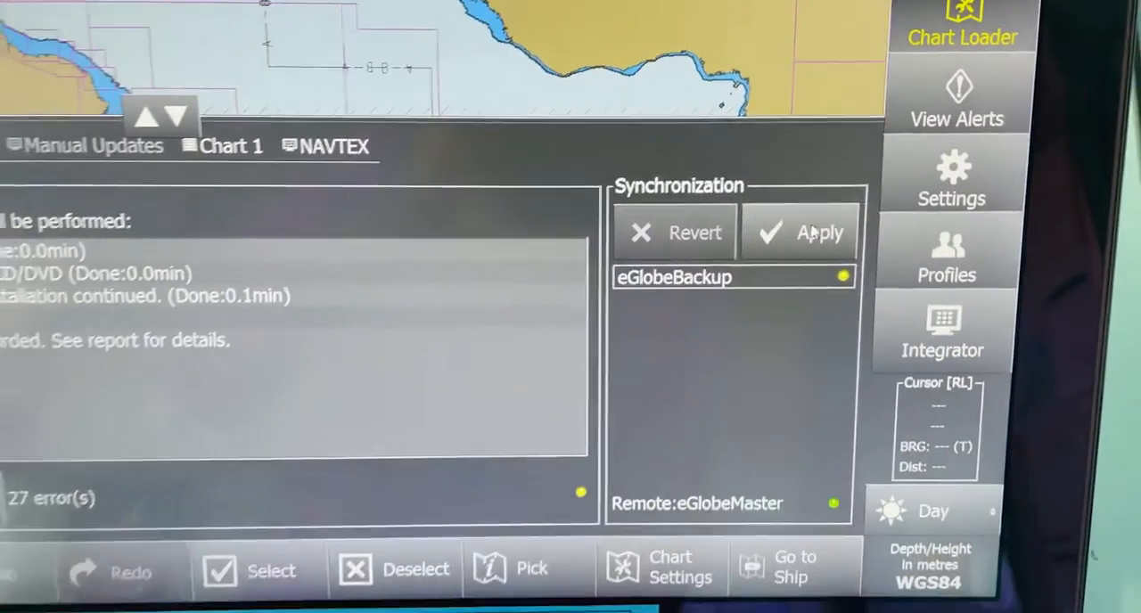
Apply the installed S63 changes under Synchronization and review the last report for errors.
{"action": "left_click", "coordinate": [799, 232]}
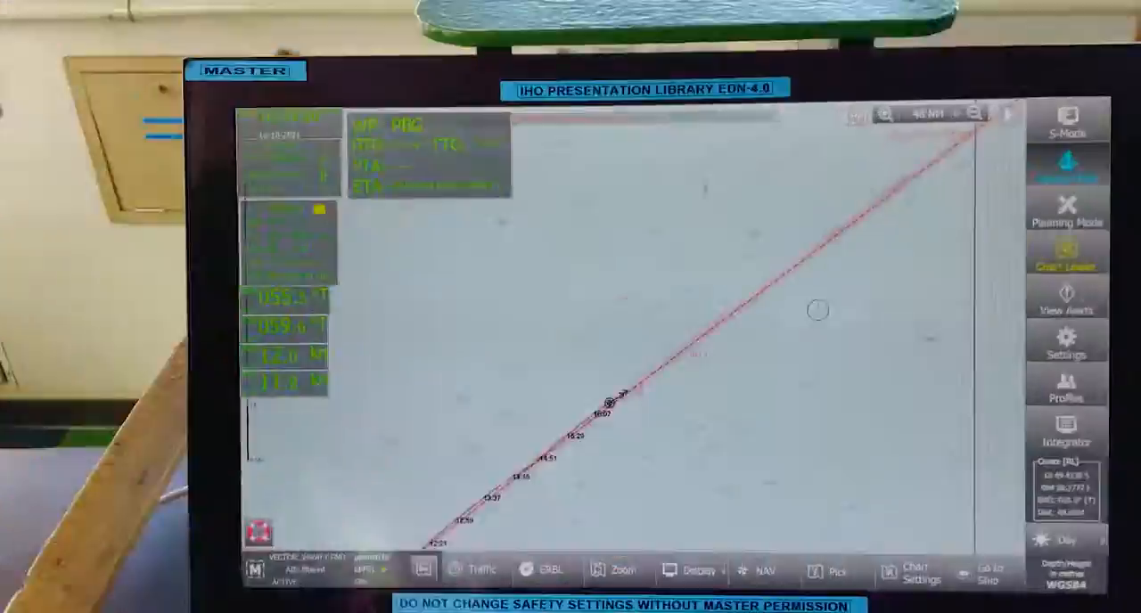
{"action": "left_click", "coordinate": [1066, 257]}
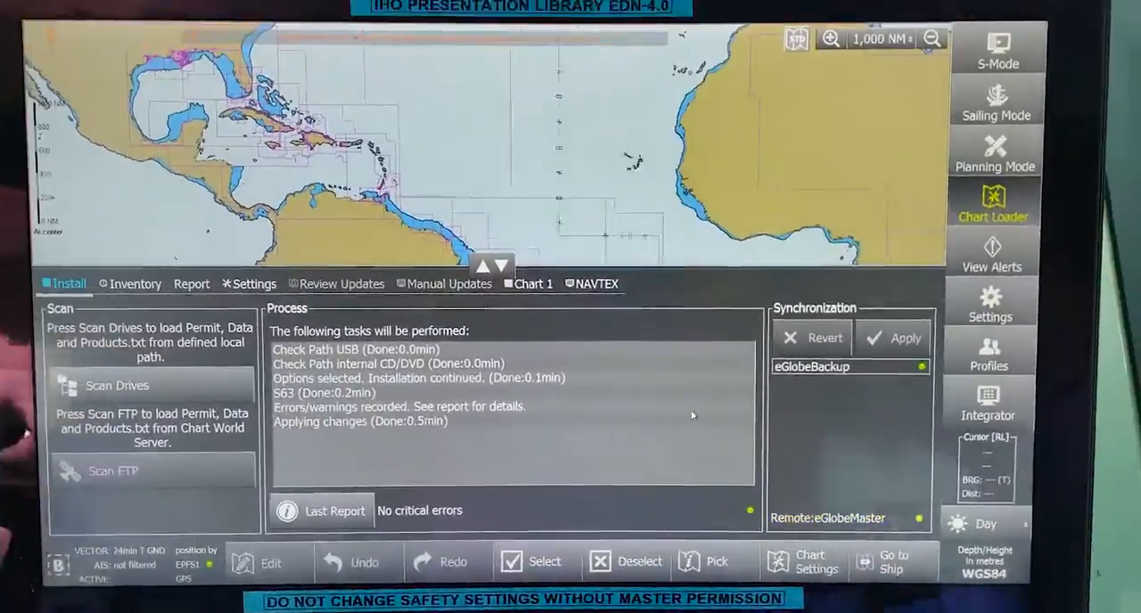